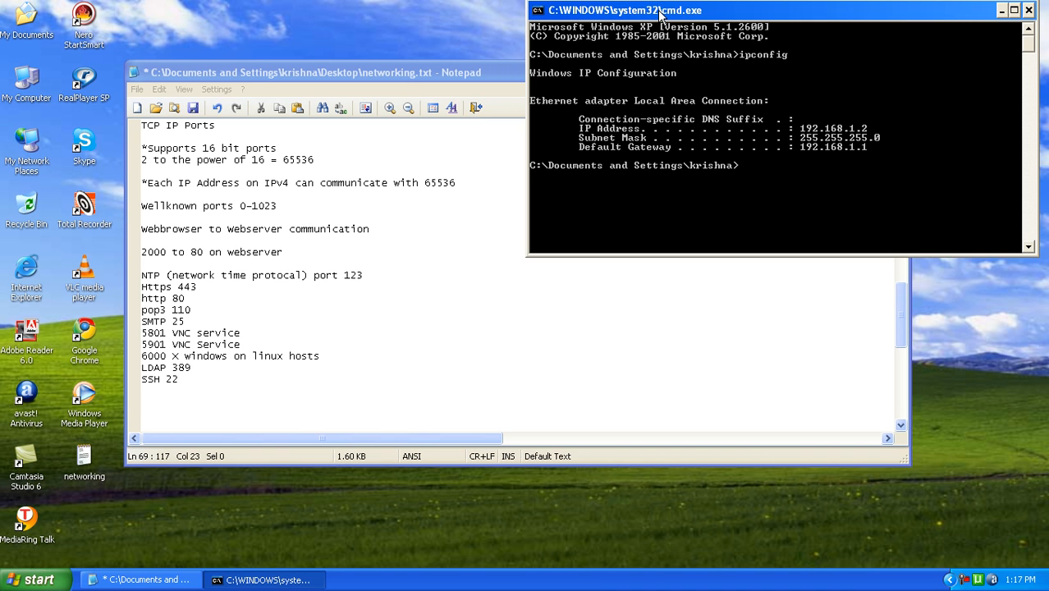
mouse_move(473, 59)
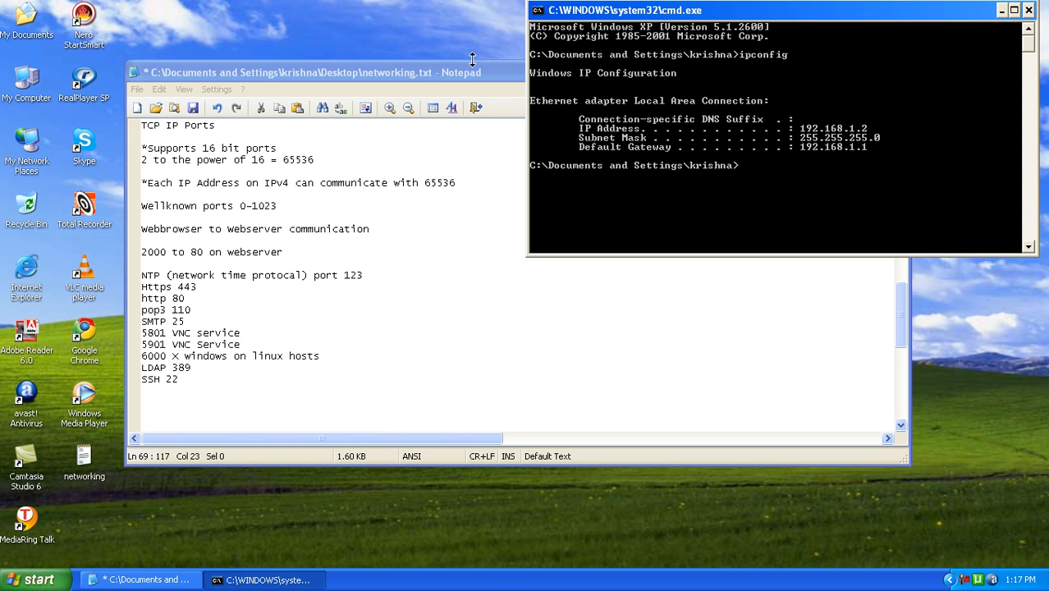
Bring the Notepad port notes back in front after reading the 192.168.1.2 ipconfig output
click(345, 72)
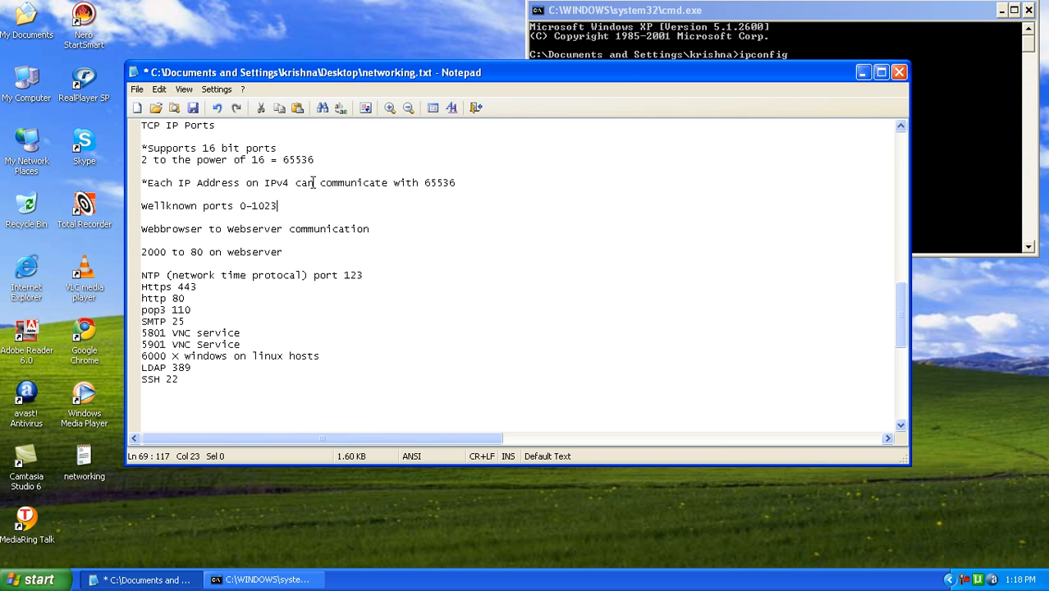
mouse_move(330, 167)
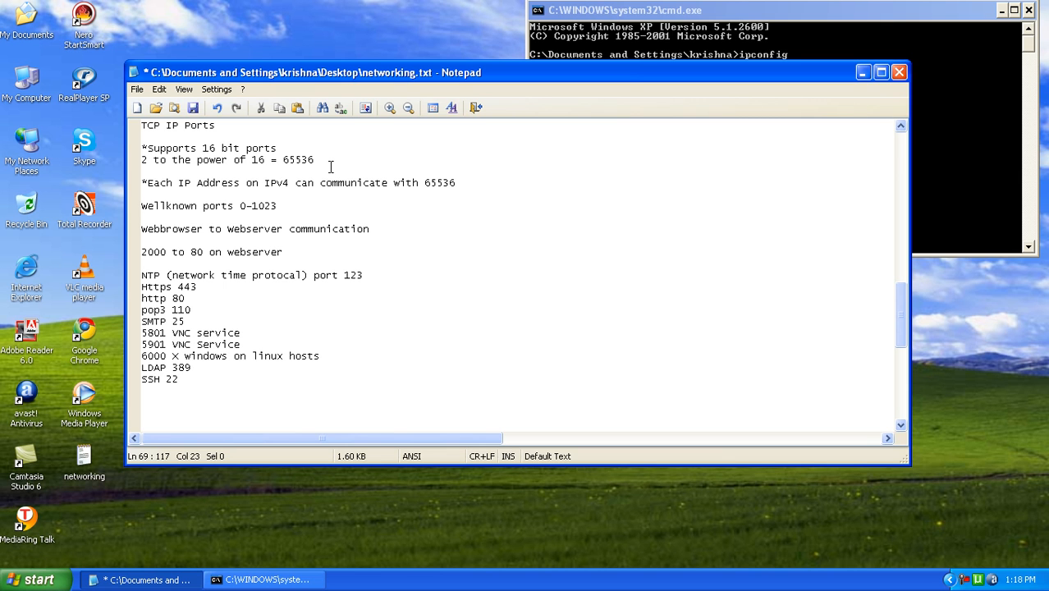
mouse_move(247, 197)
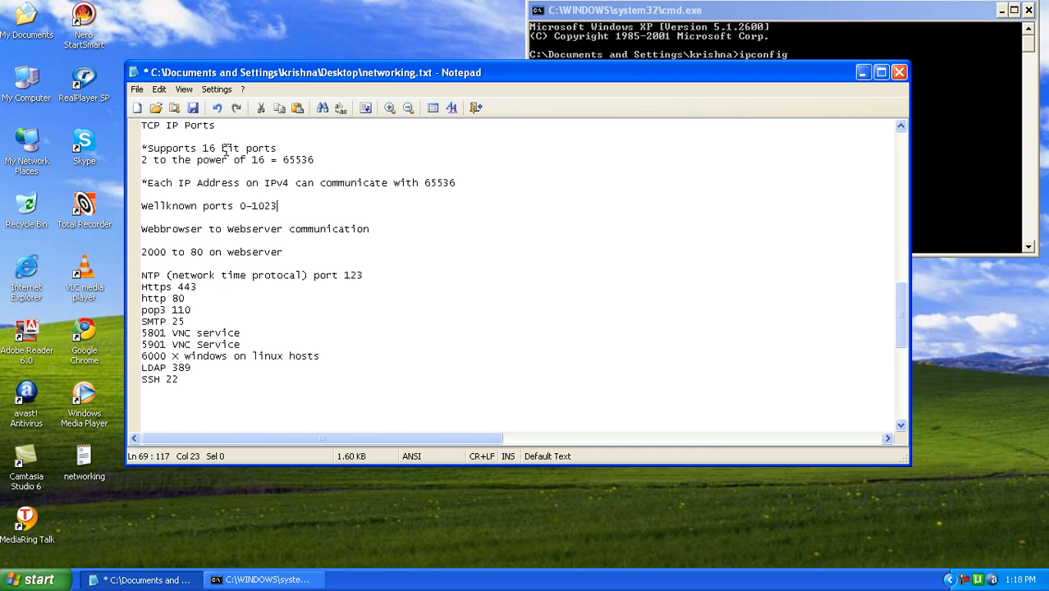
mouse_move(304, 182)
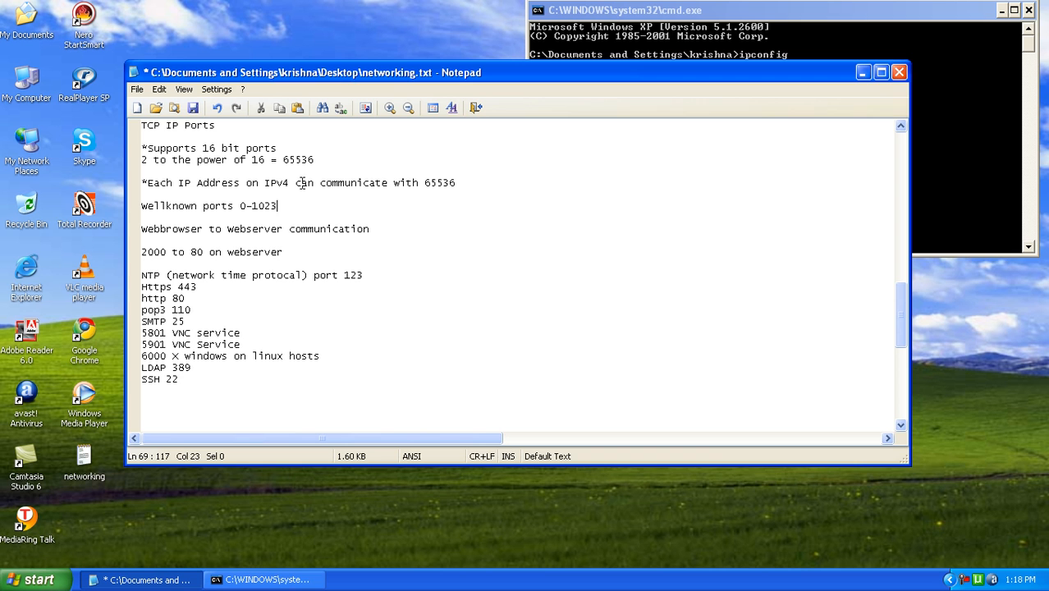
mouse_move(447, 220)
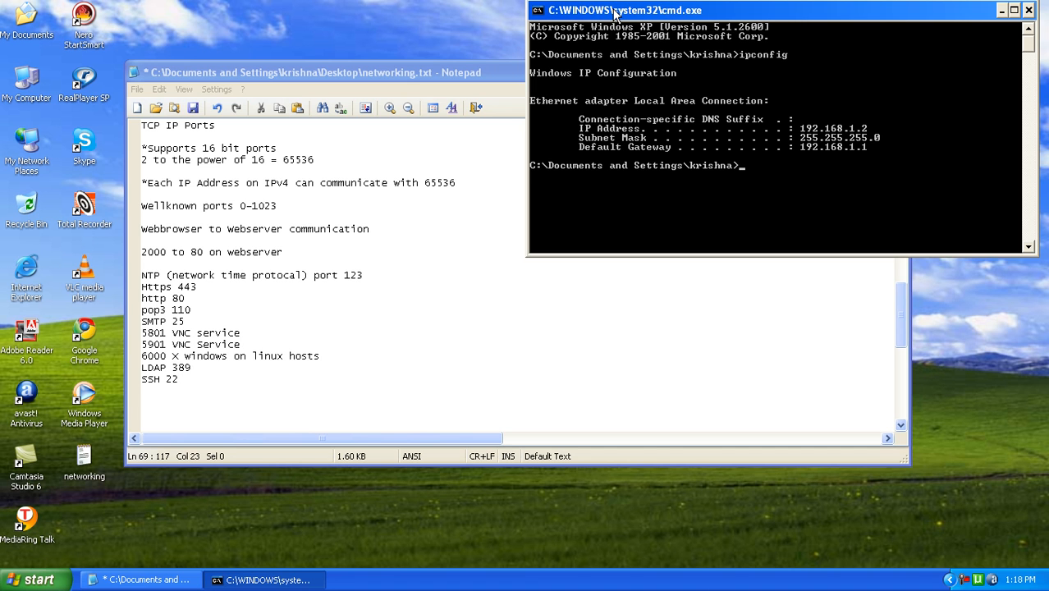
Run netstat -n to list active TCP connections from 192.168.1.2 numerically
text(netsta)
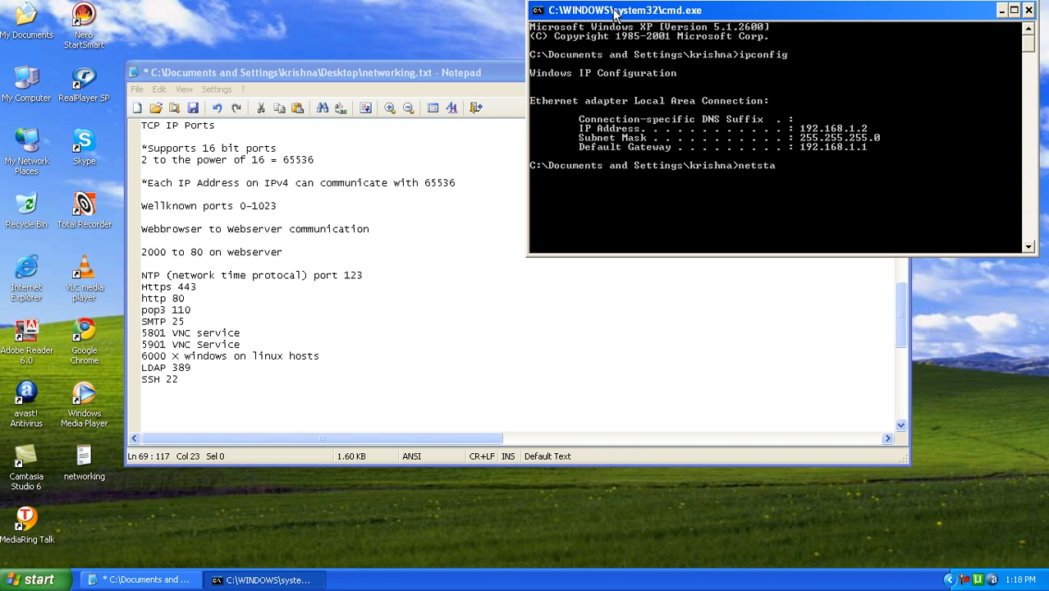
text(-n)
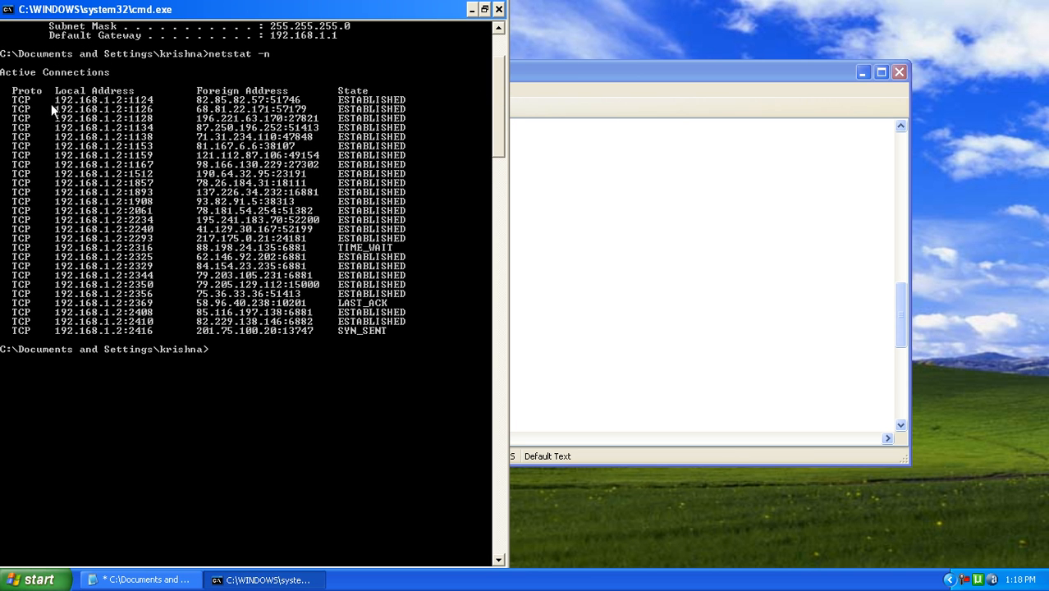
mouse_move(33, 112)
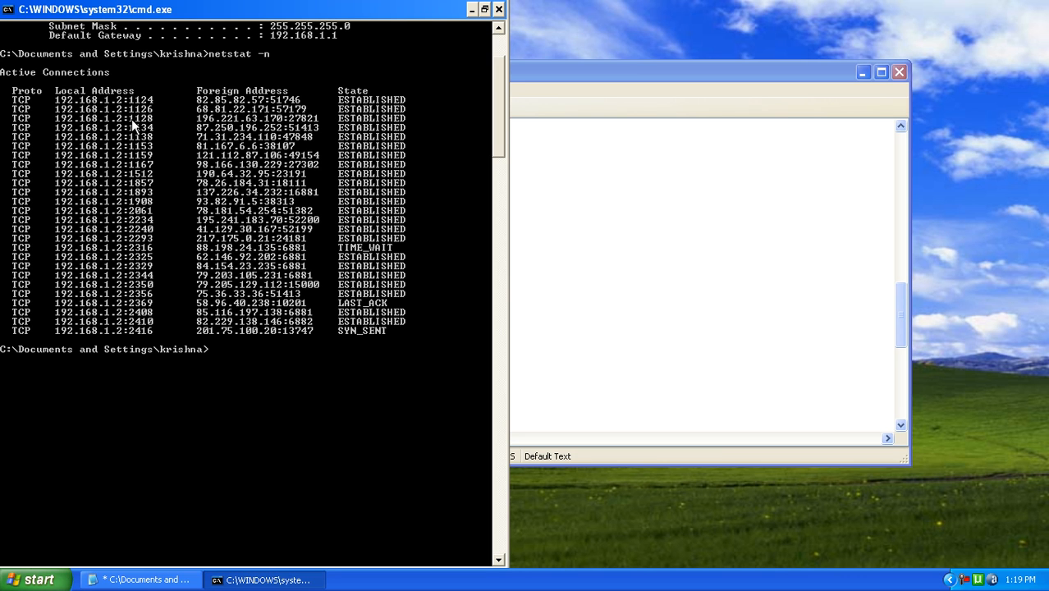
mouse_move(214, 146)
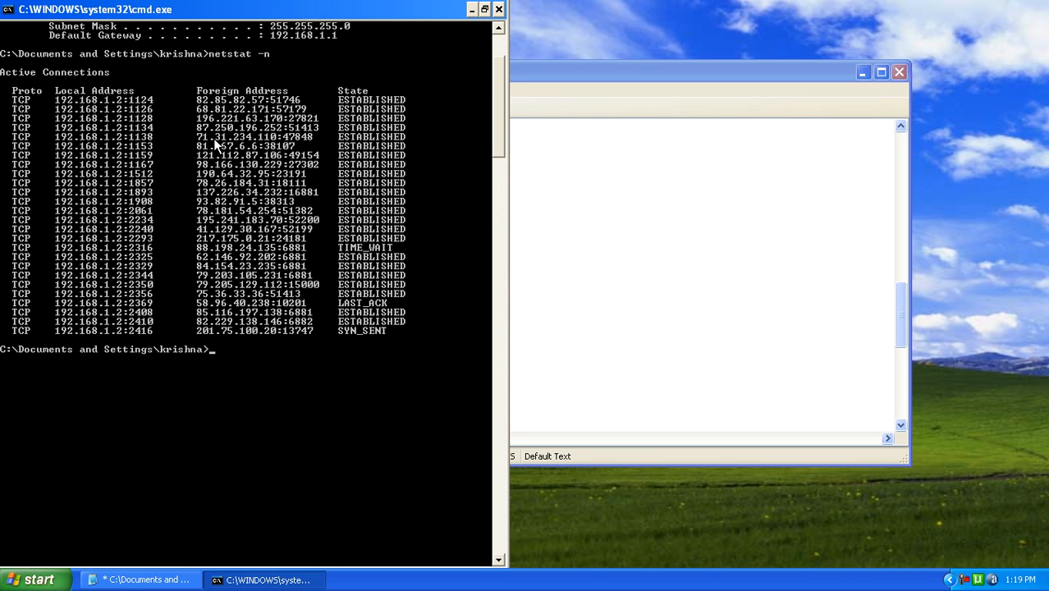
mouse_move(249, 108)
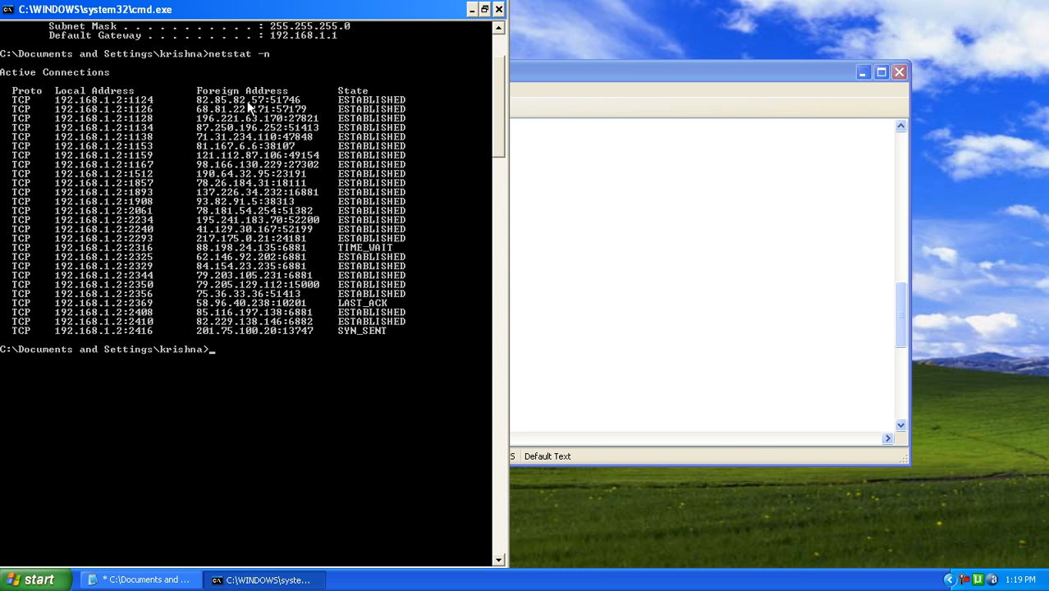
mouse_move(230, 112)
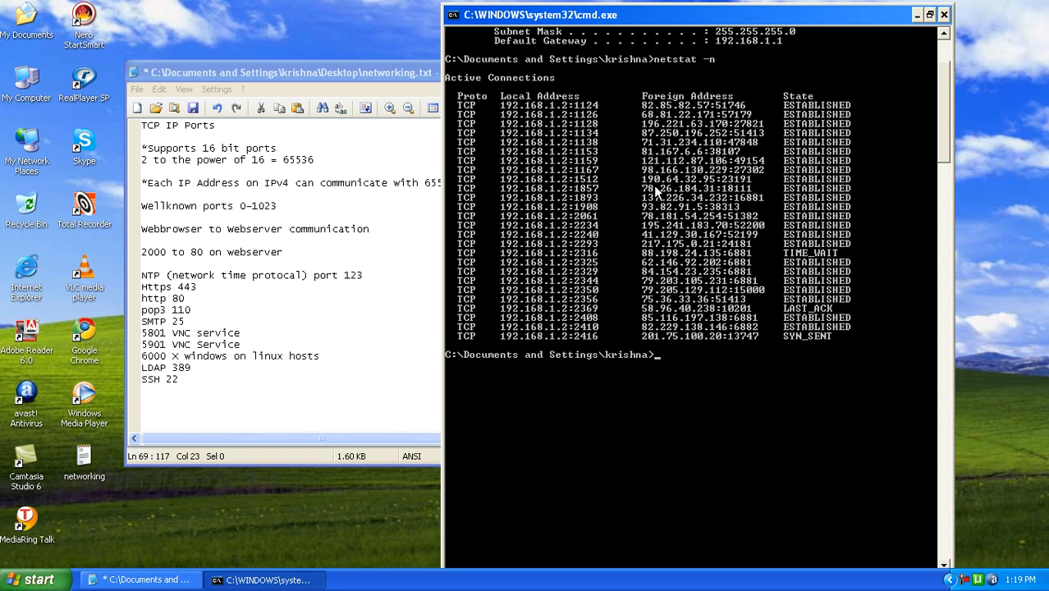
mouse_move(803, 119)
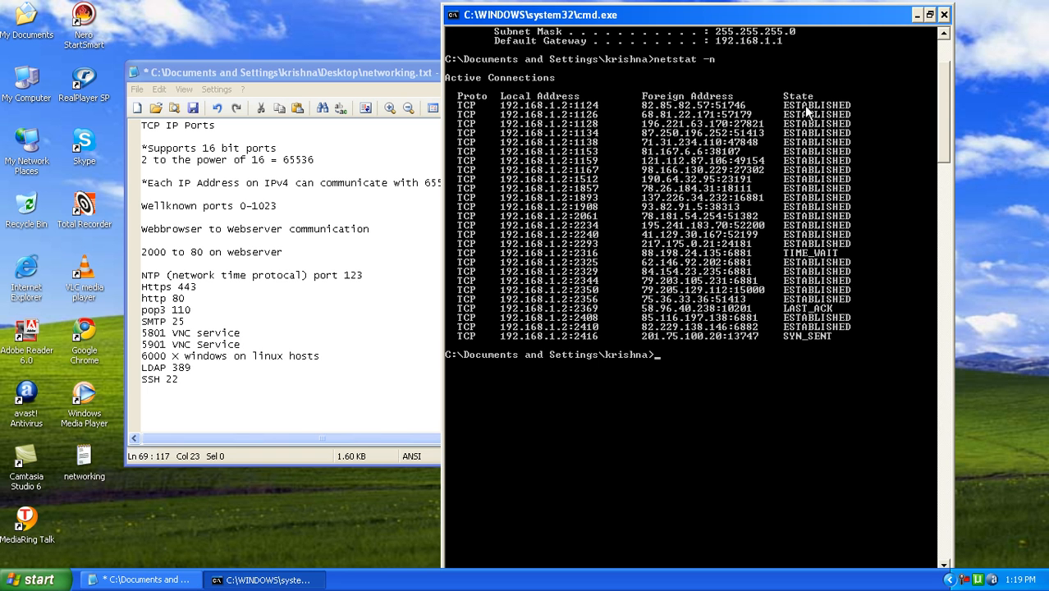
mouse_move(803, 115)
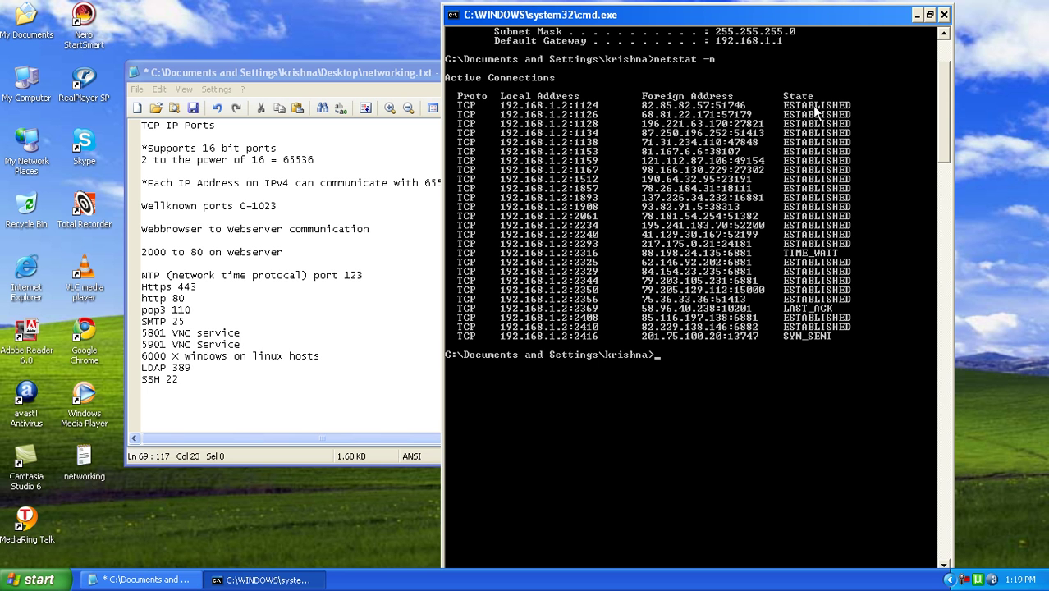
mouse_move(822, 263)
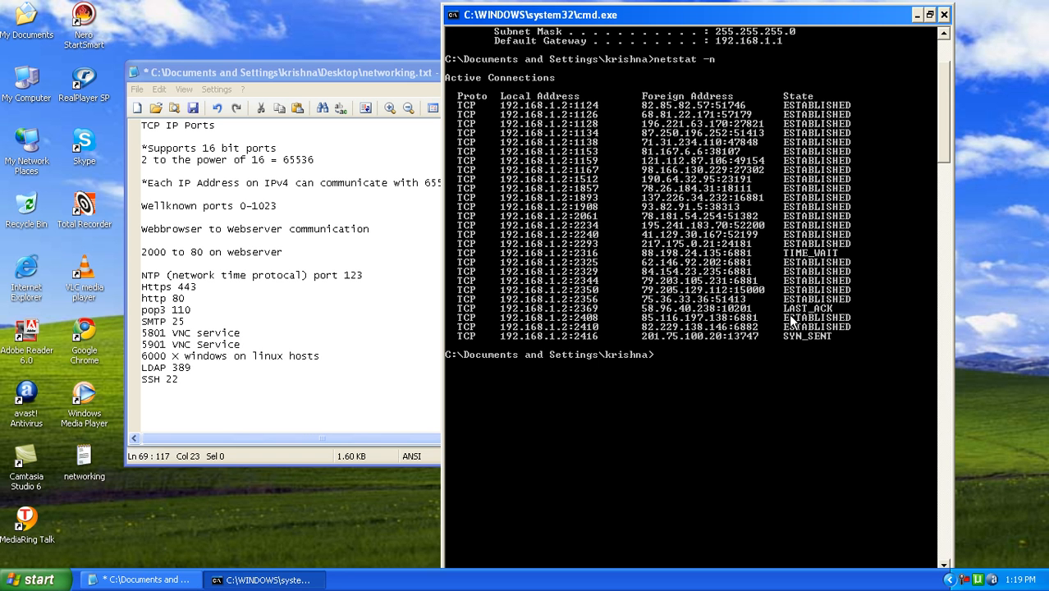
mouse_move(824, 319)
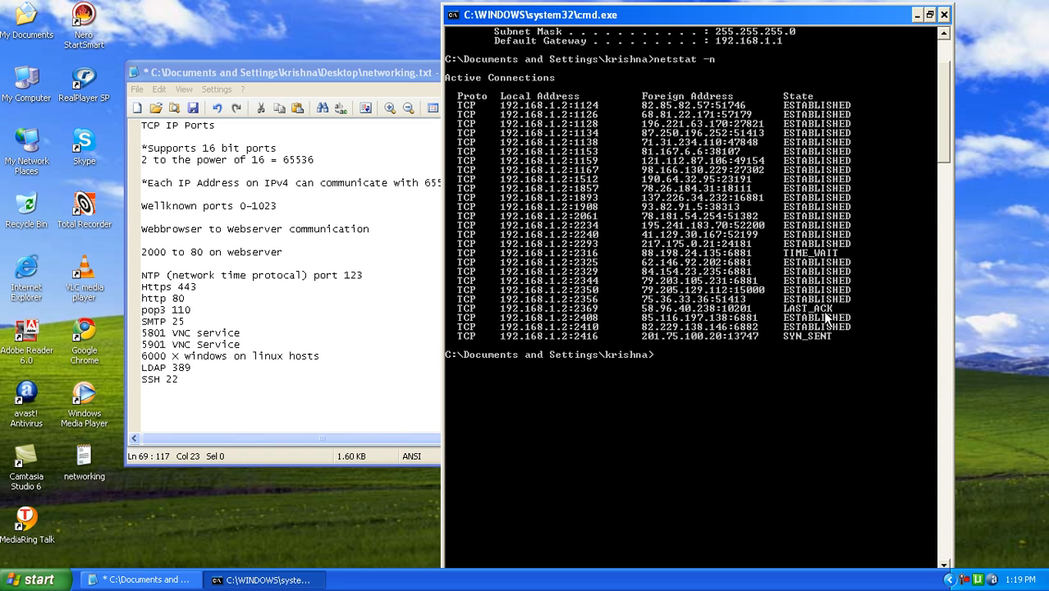
mouse_move(834, 365)
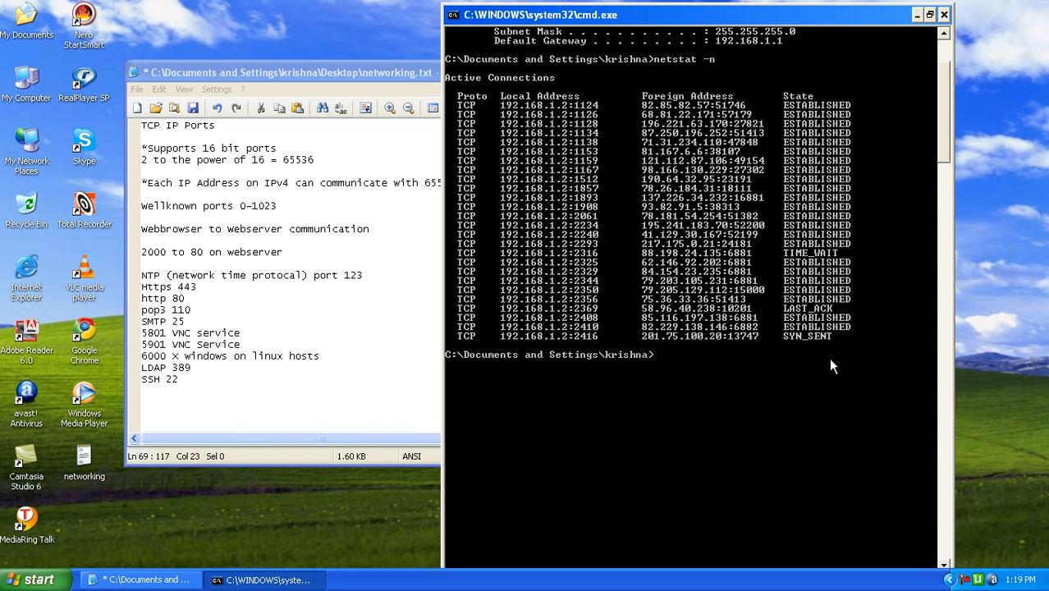
mouse_move(827, 347)
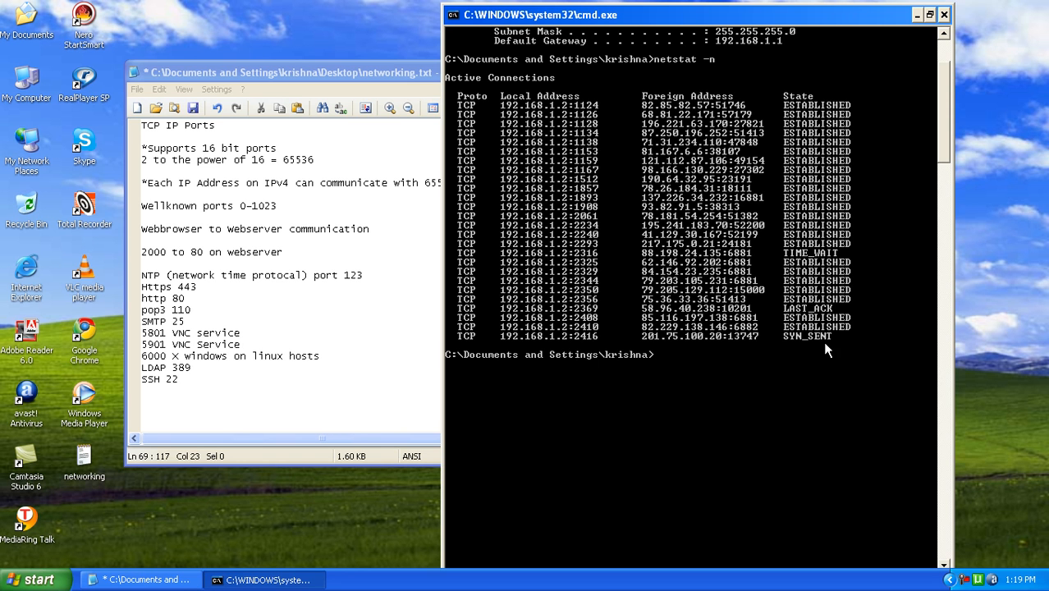
mouse_move(305, 79)
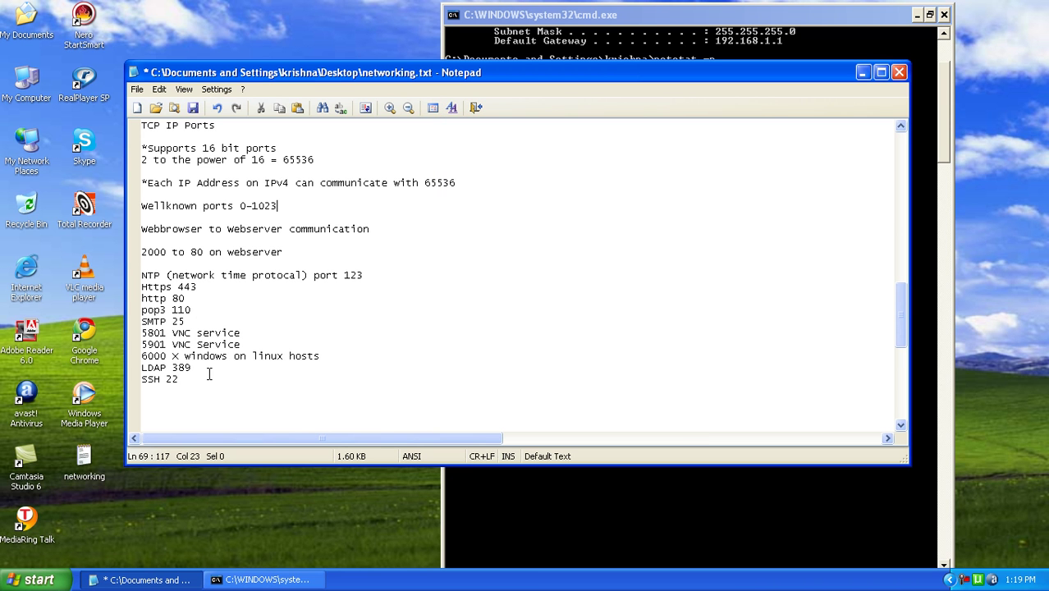
Launch Internet Explorer from the programs list and reload the failed msn.com home page
click(32, 578)
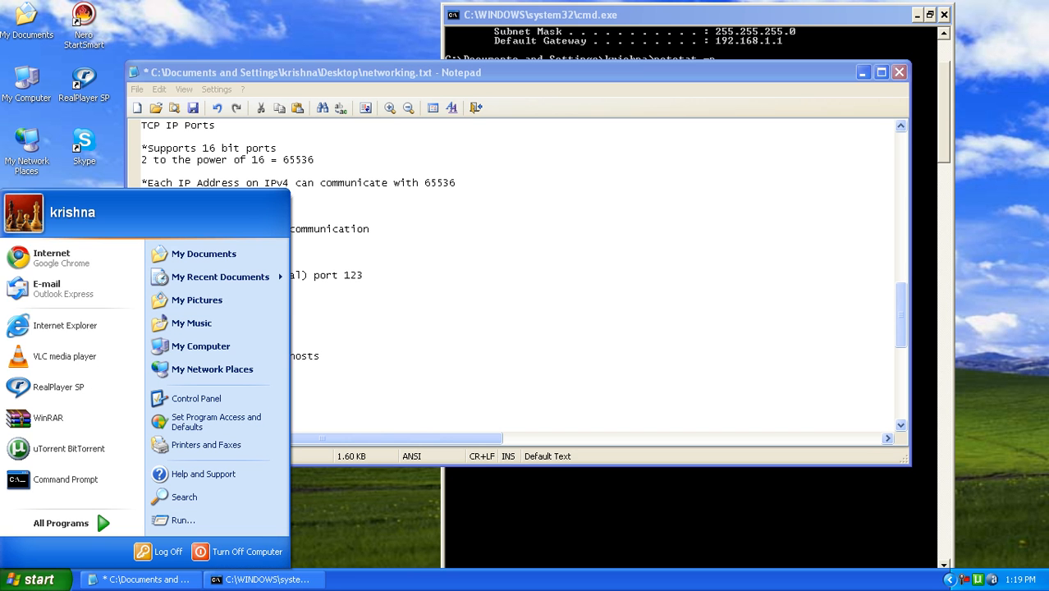
mouse_move(69, 342)
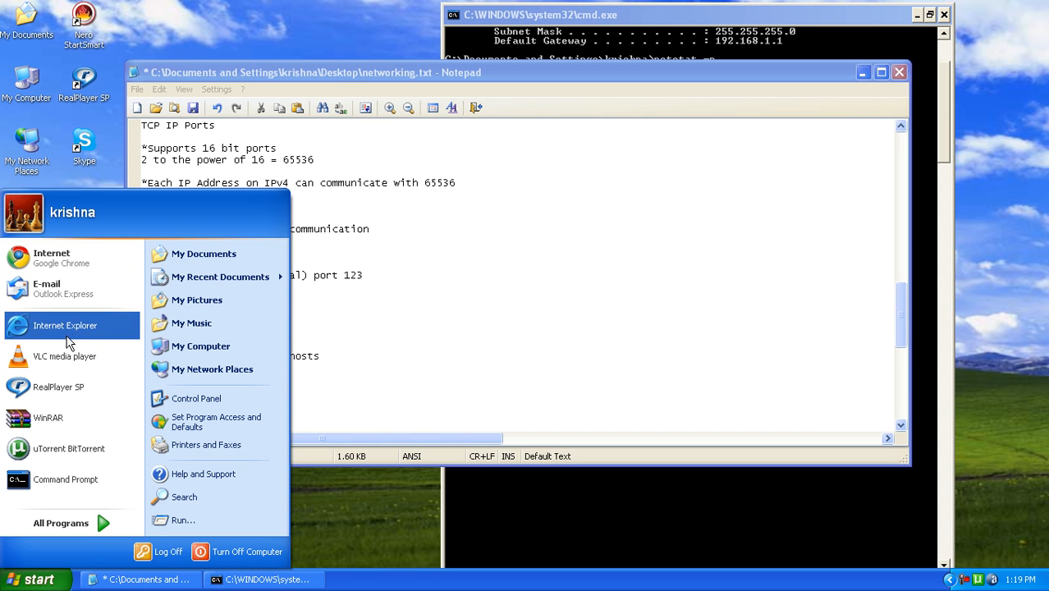
click(70, 325)
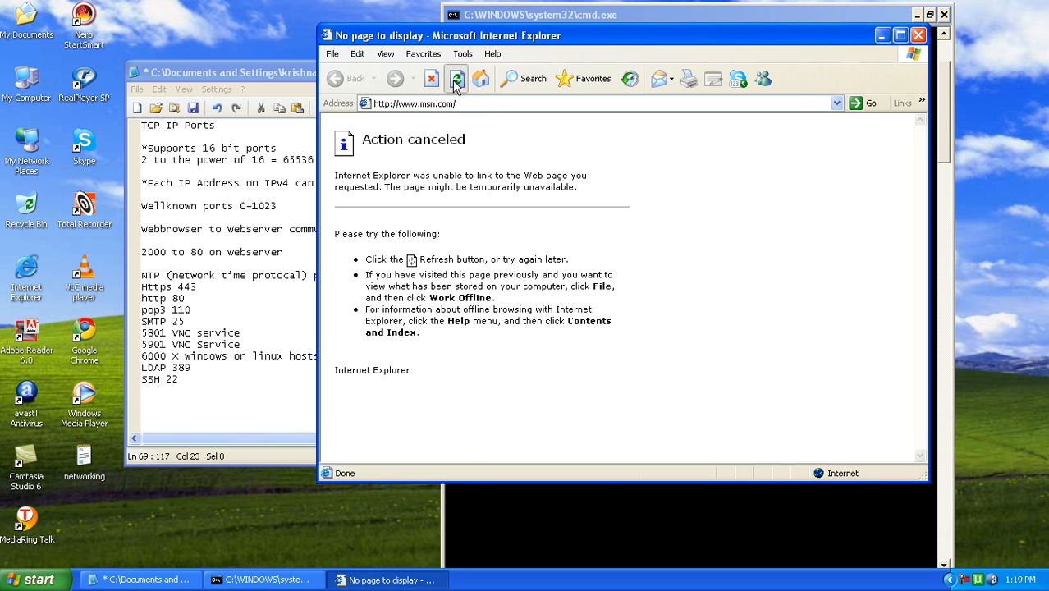
click(457, 79)
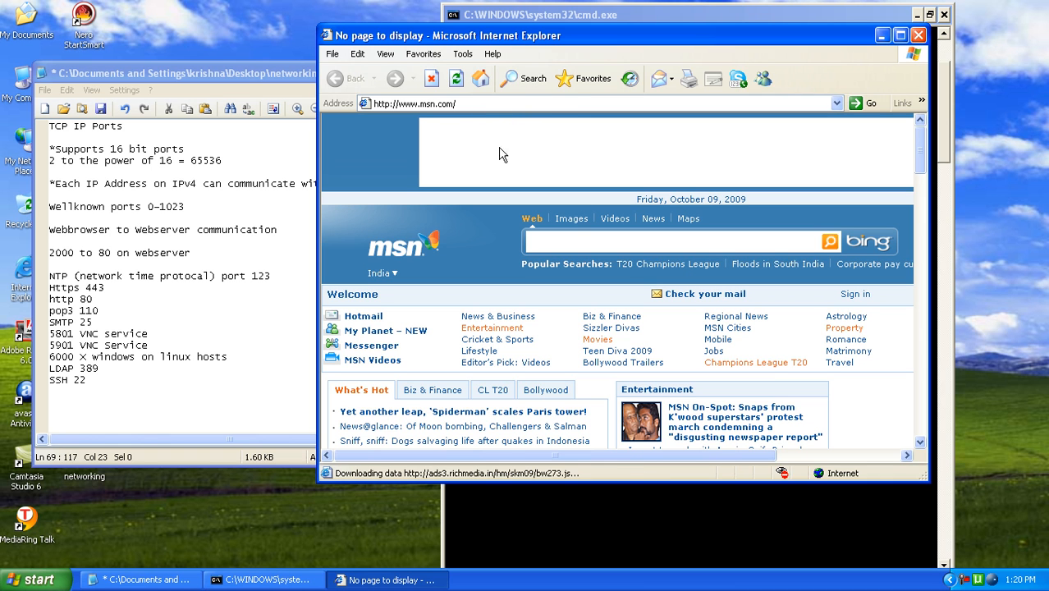
mouse_move(489, 111)
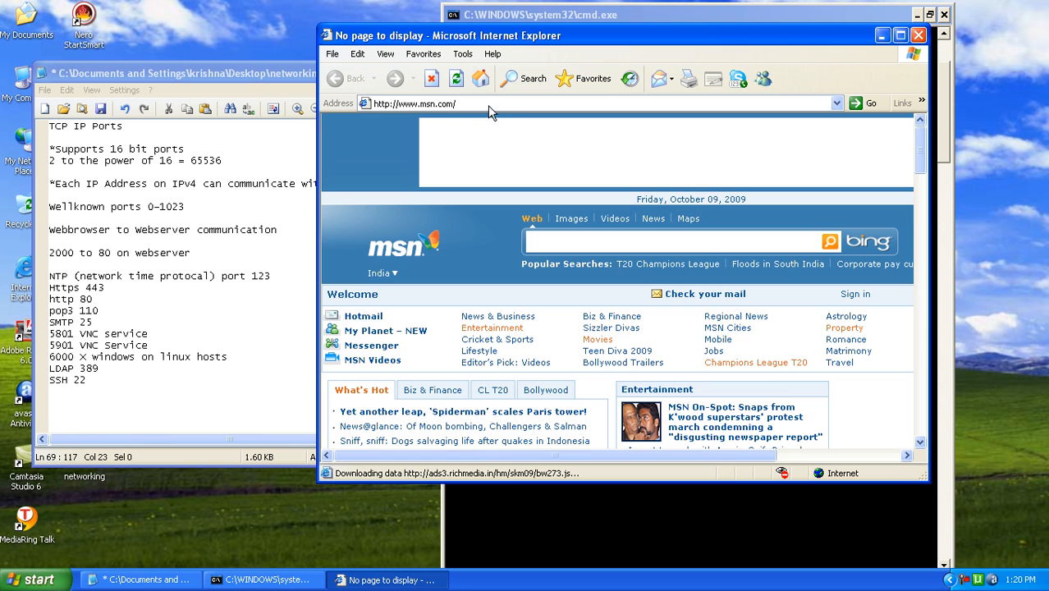
mouse_move(458, 112)
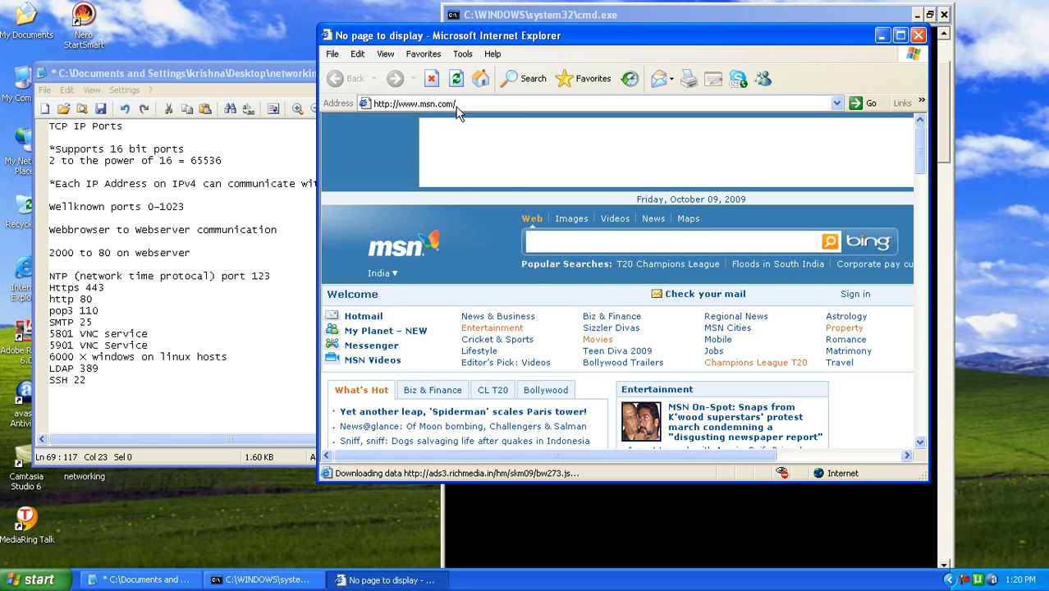
mouse_move(430, 175)
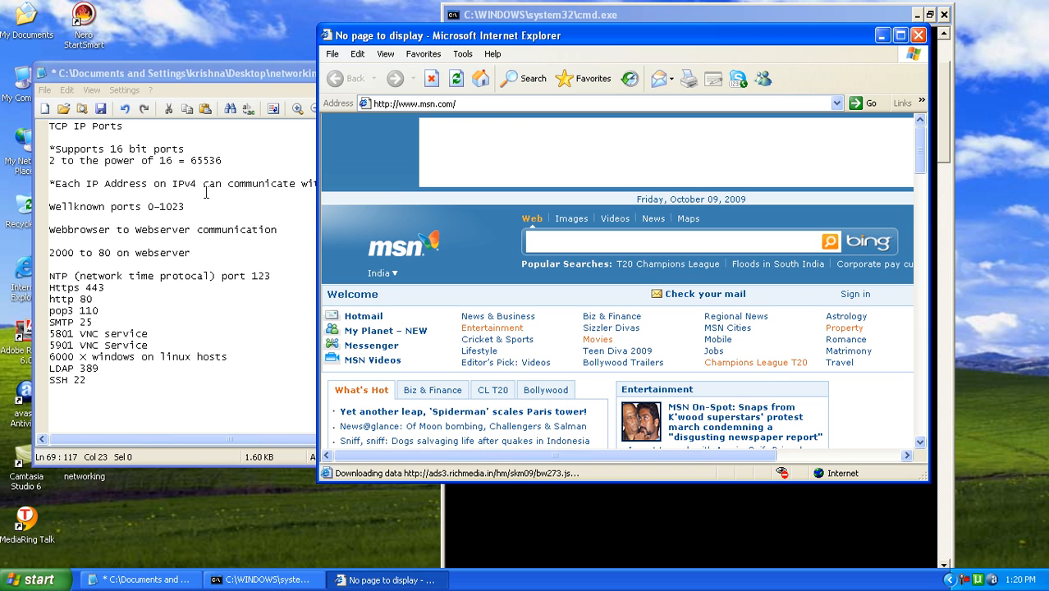
mouse_move(271, 265)
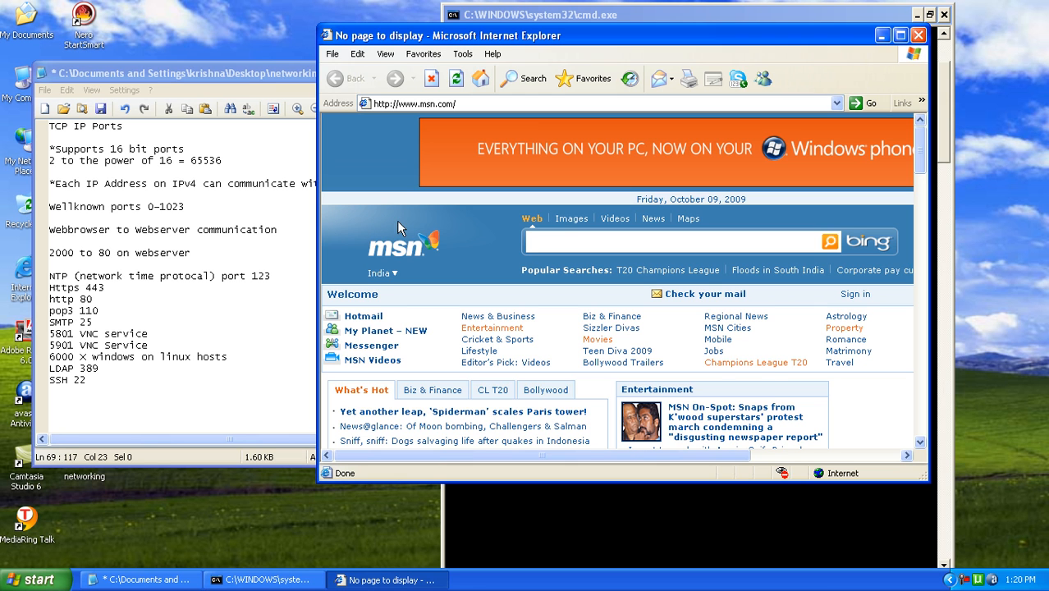
mouse_move(446, 168)
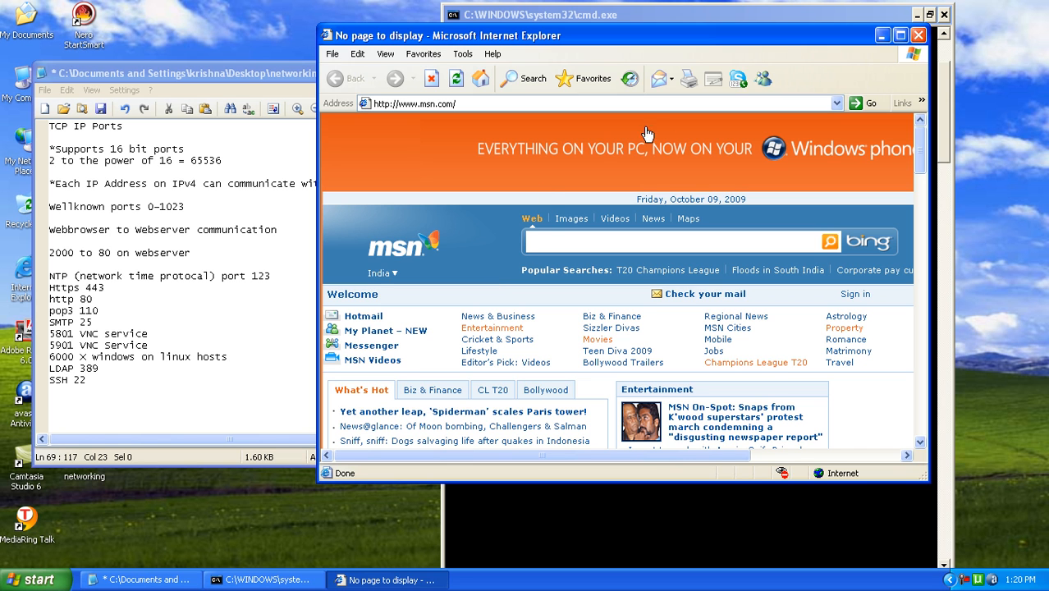
mouse_move(700, 177)
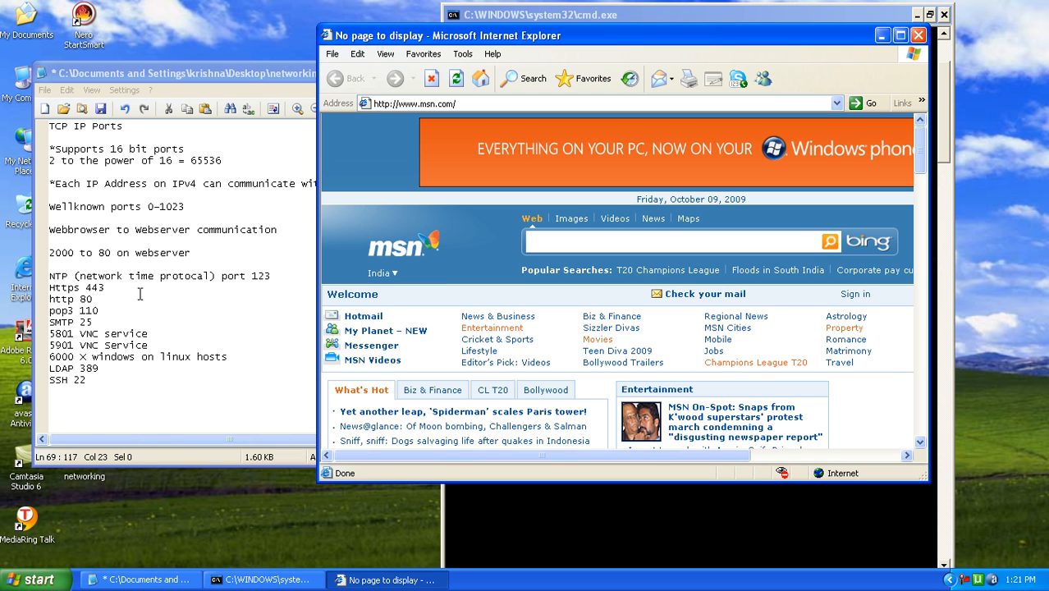
mouse_move(163, 312)
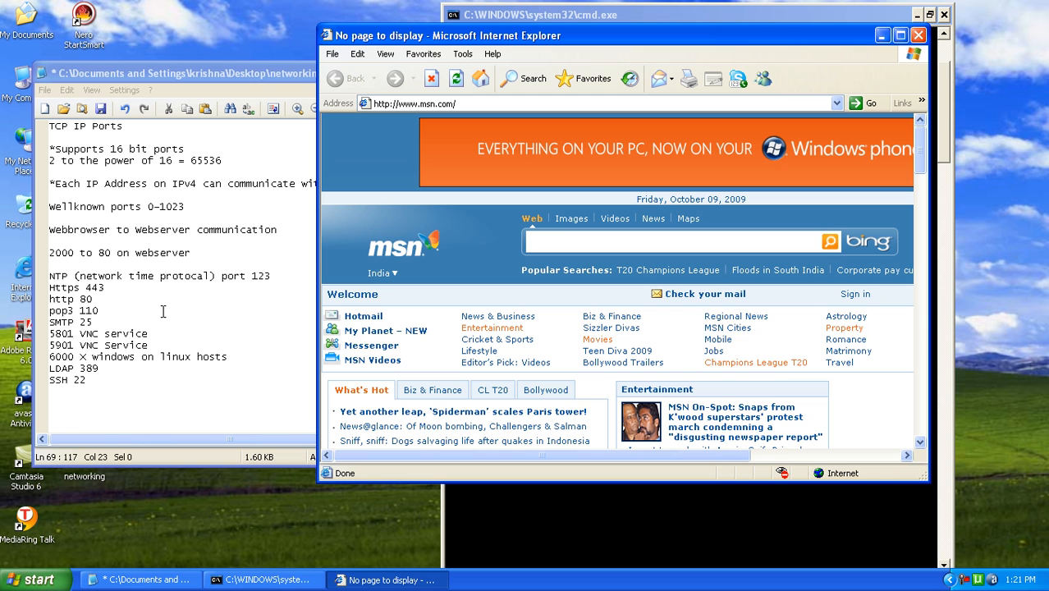
mouse_move(154, 303)
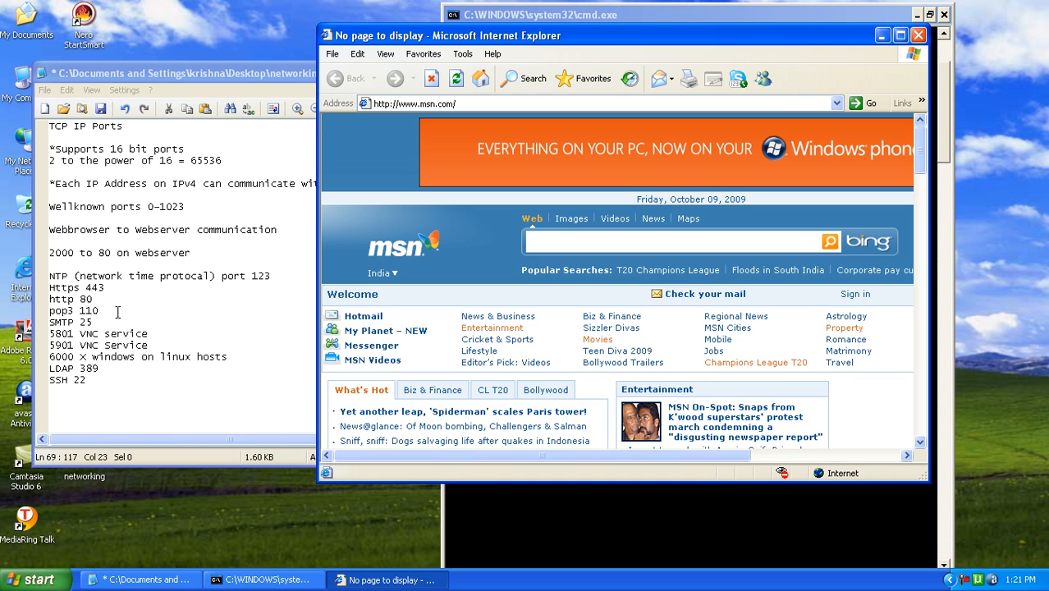
mouse_move(260, 273)
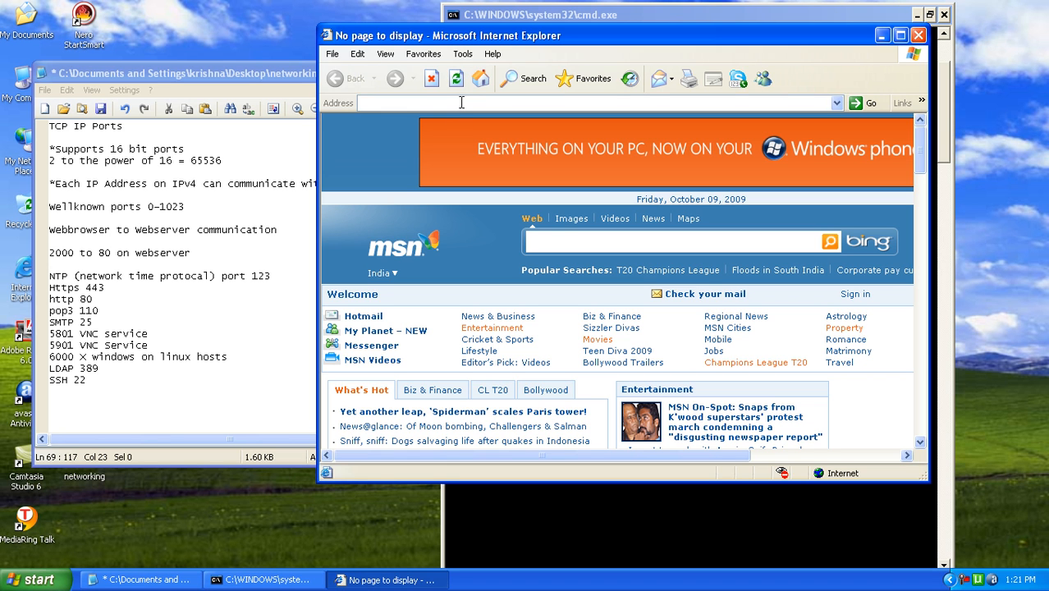
text(https://mail.accenture.com)
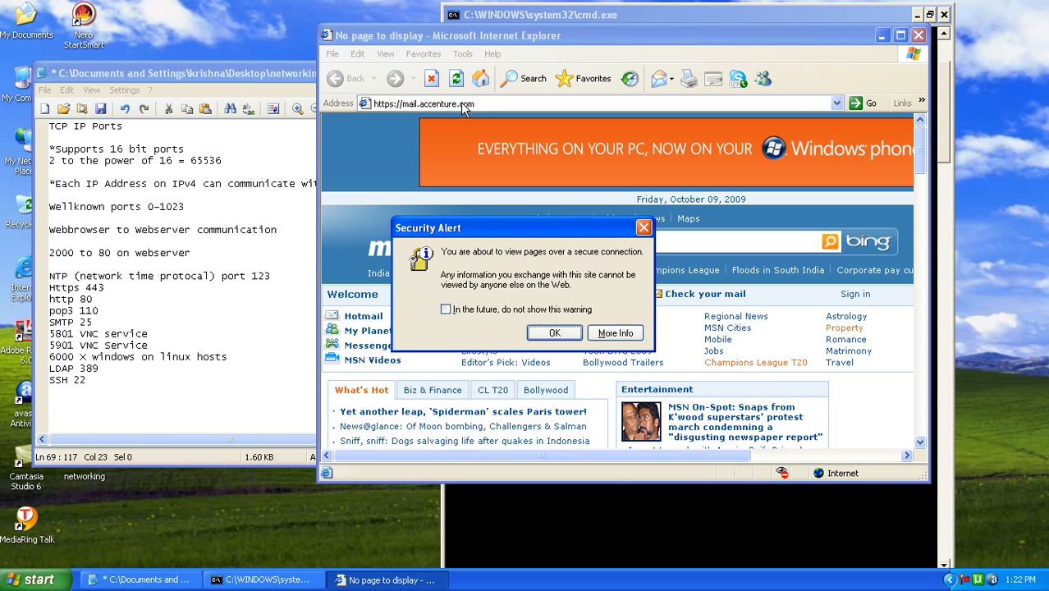
click(555, 332)
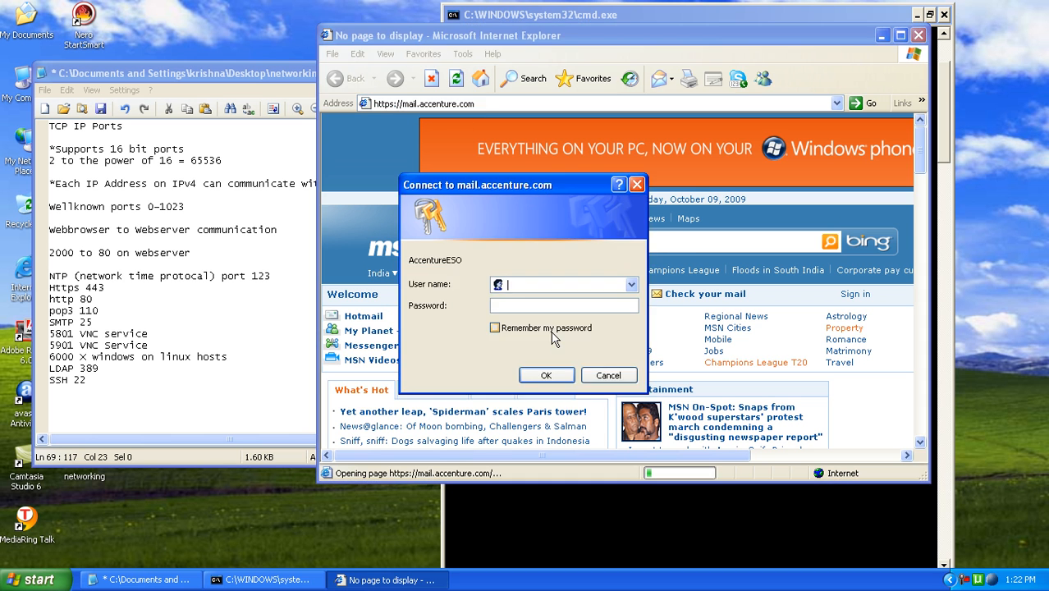
mouse_move(561, 274)
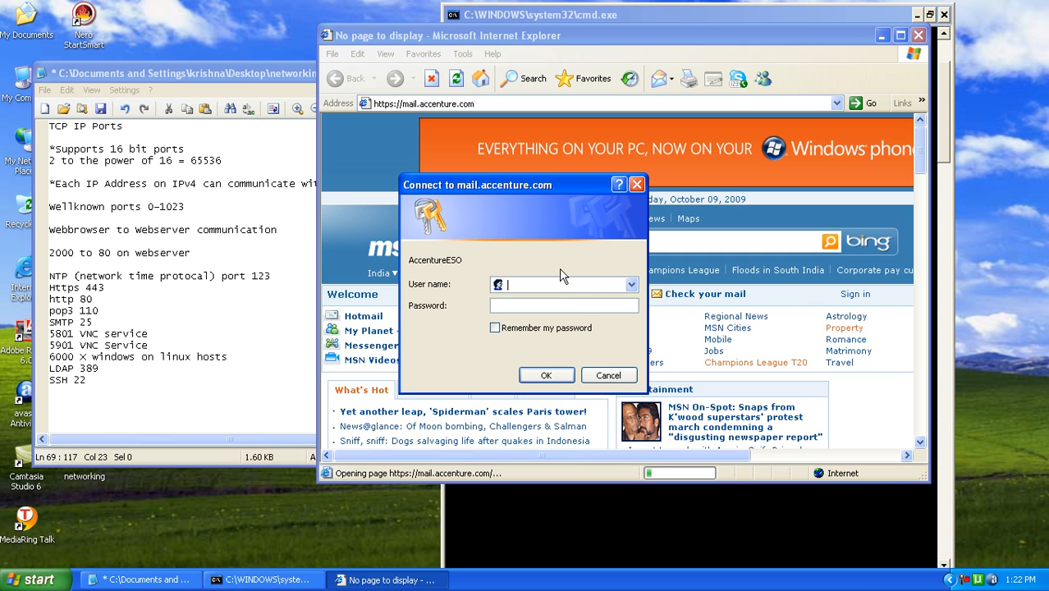
mouse_move(557, 315)
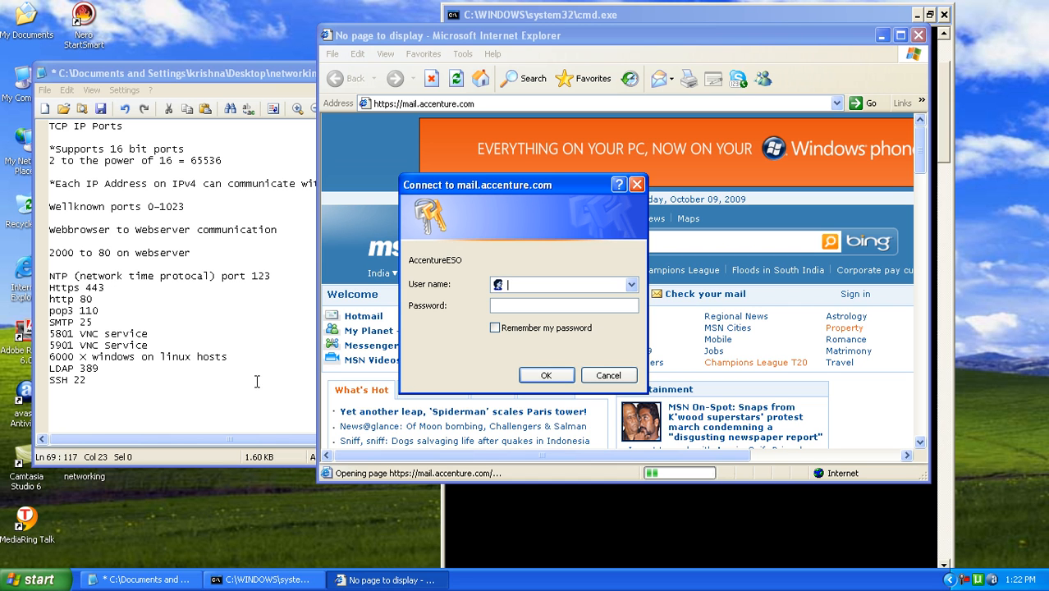
mouse_move(407, 307)
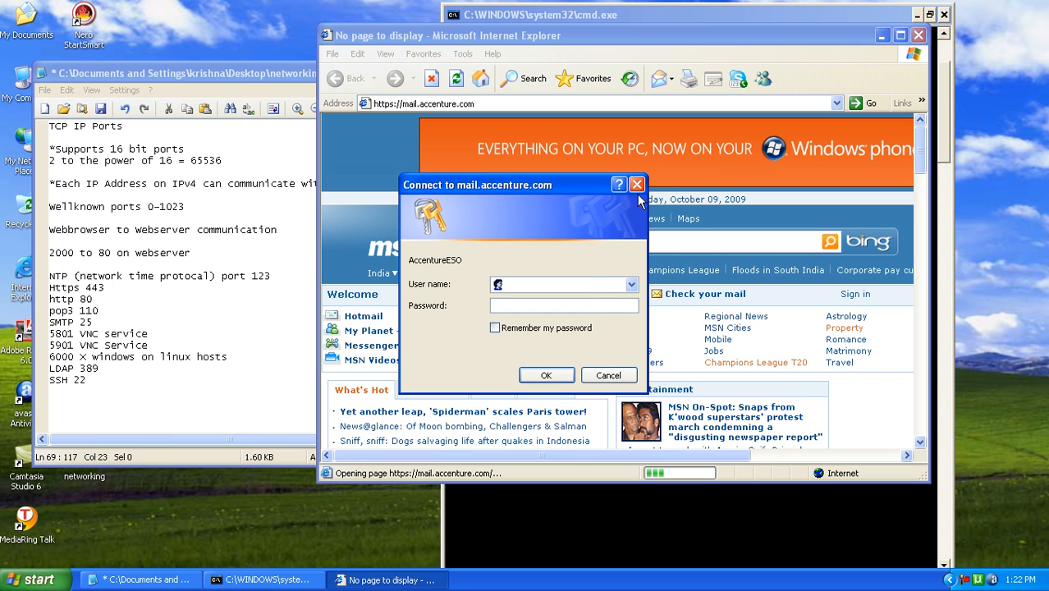
click(545, 375)
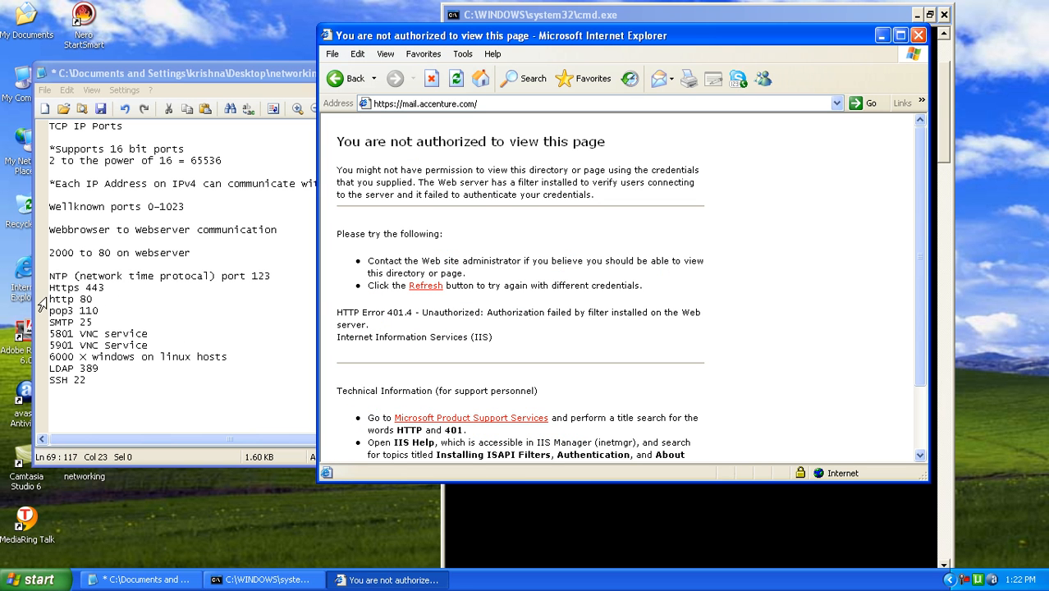
mouse_move(479, 156)
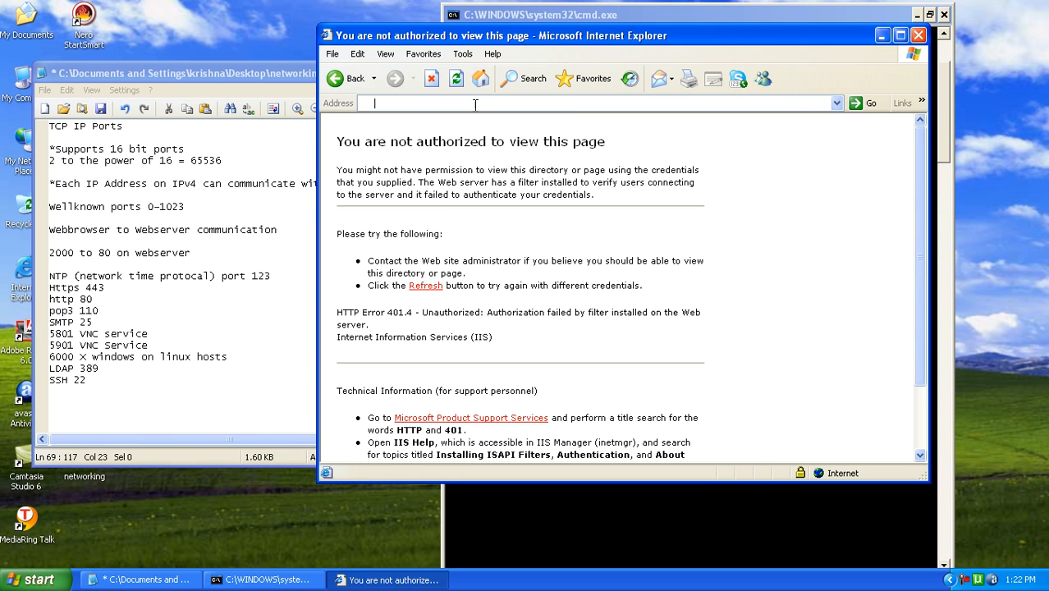
Navigate to google.co.in, agreeing to leave the secure connection, to reach Google India
text(goo)
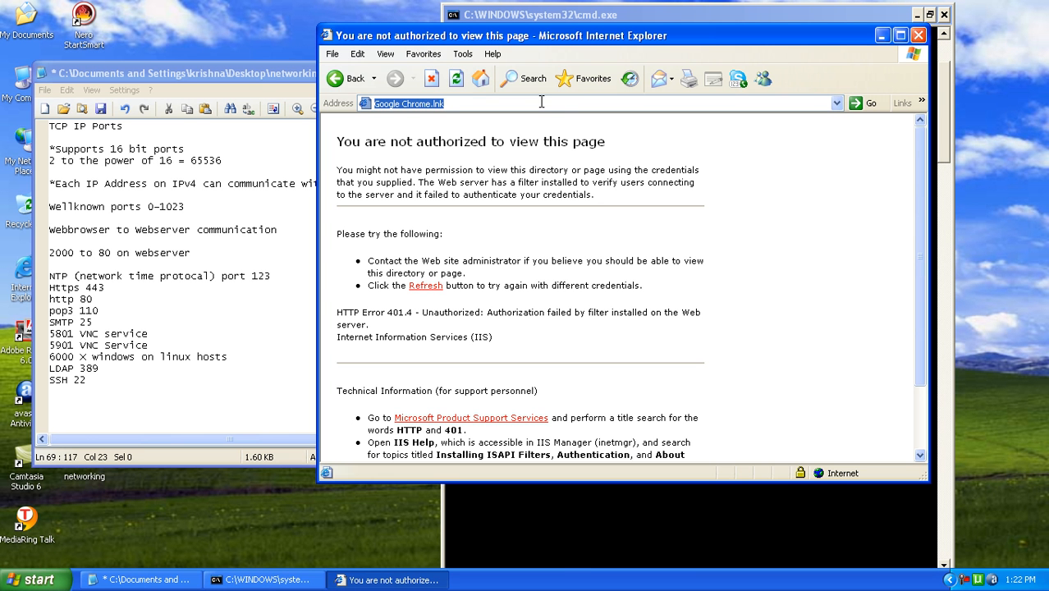
text(g)
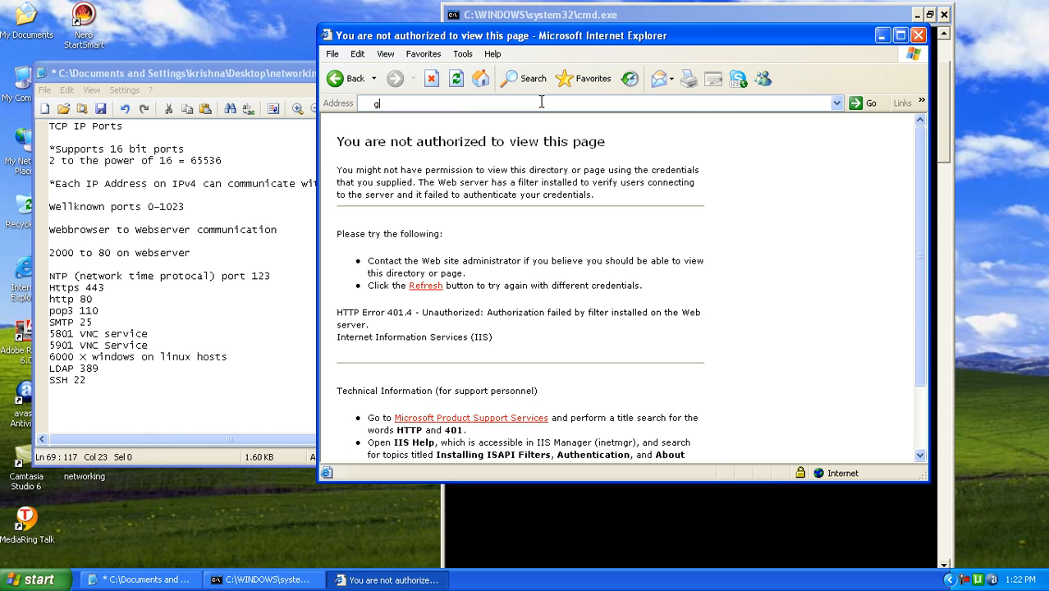
text(oogle.co.in)
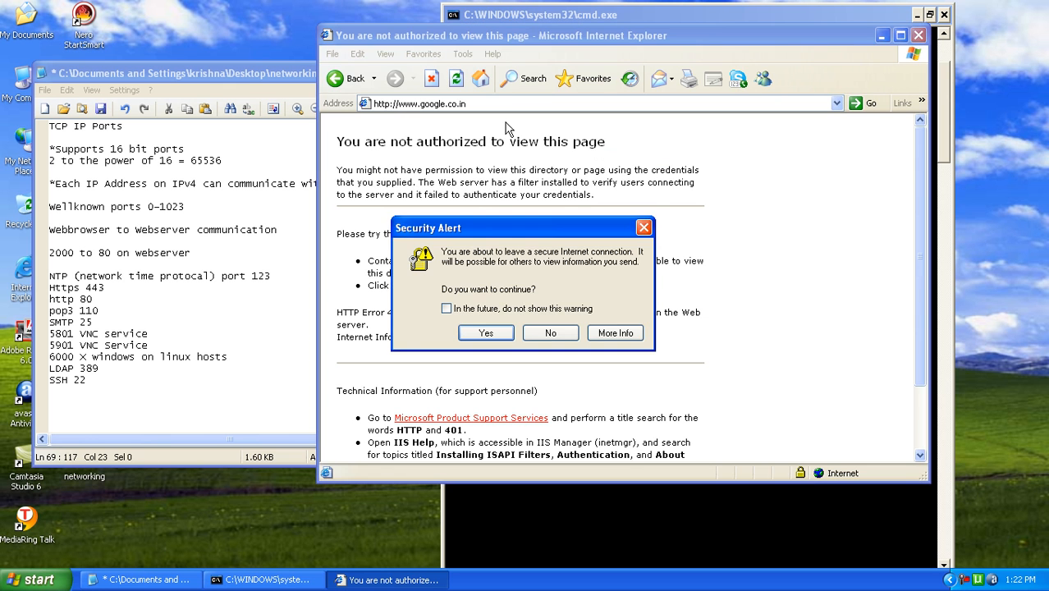
click(486, 332)
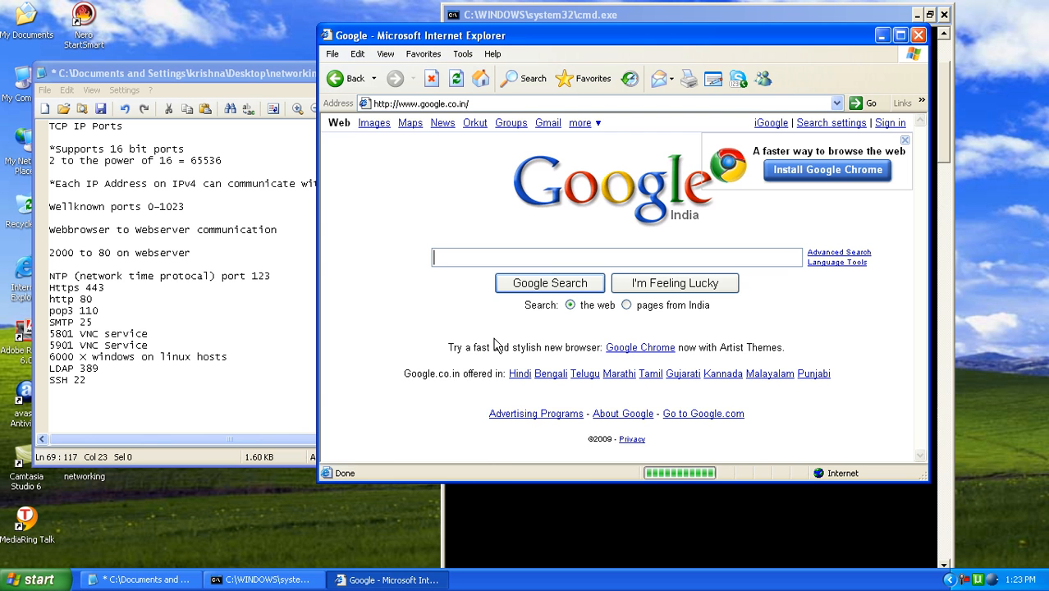
mouse_move(622, 207)
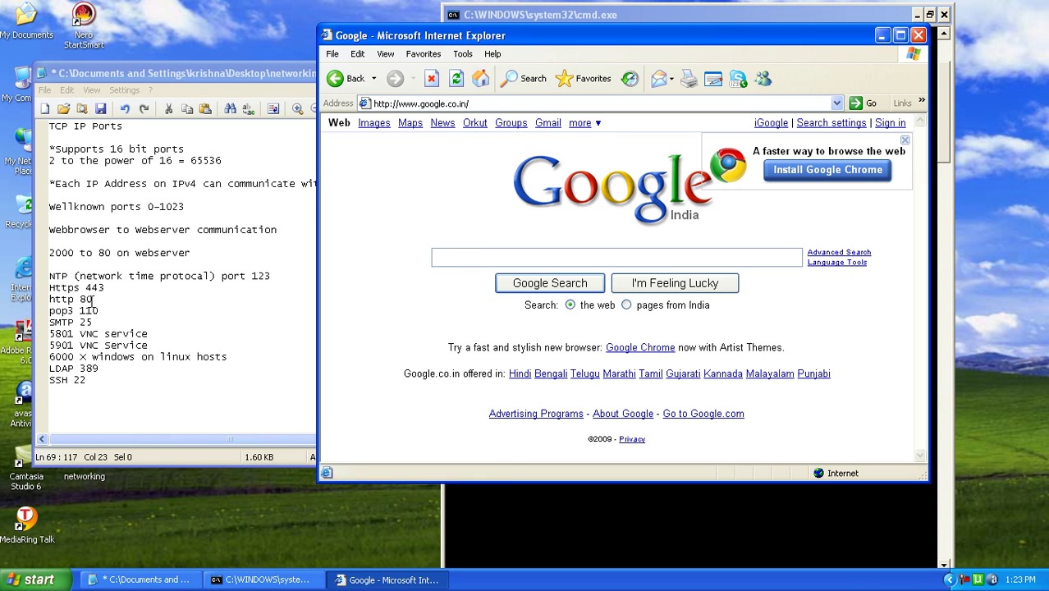
mouse_move(107, 288)
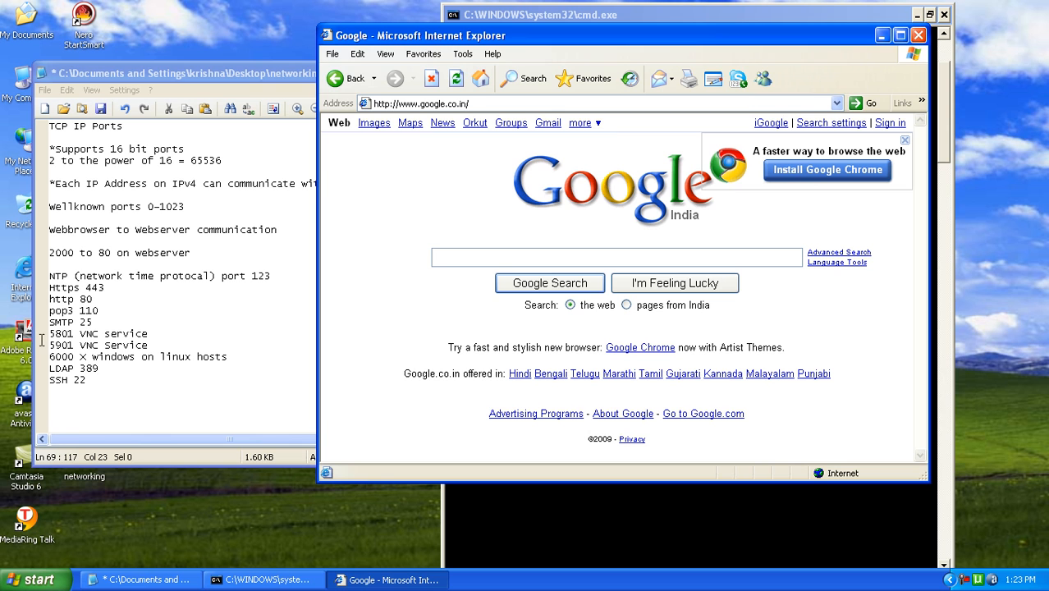
click(621, 256)
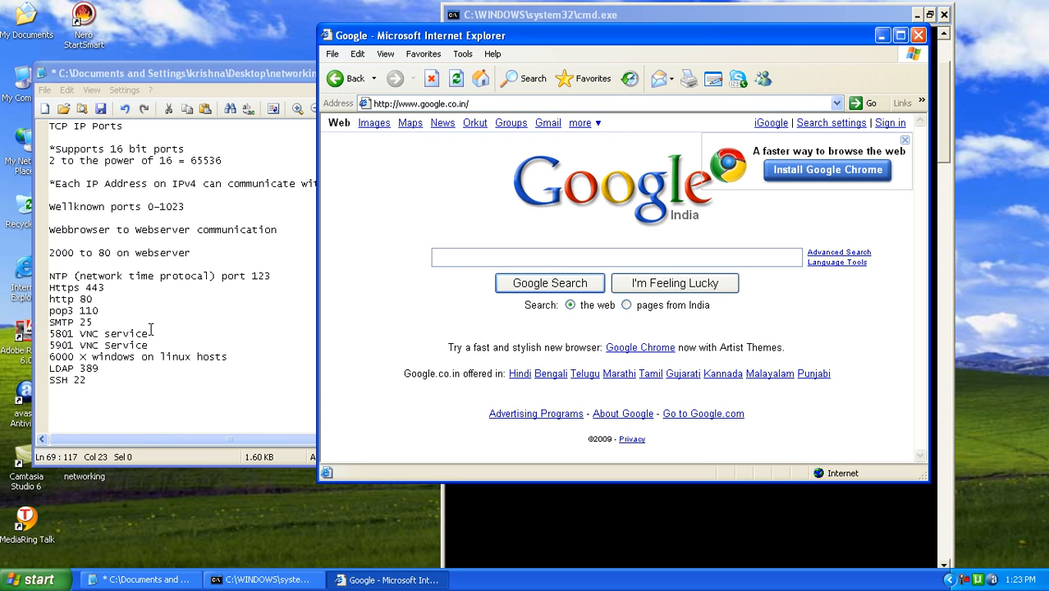
click(608, 256)
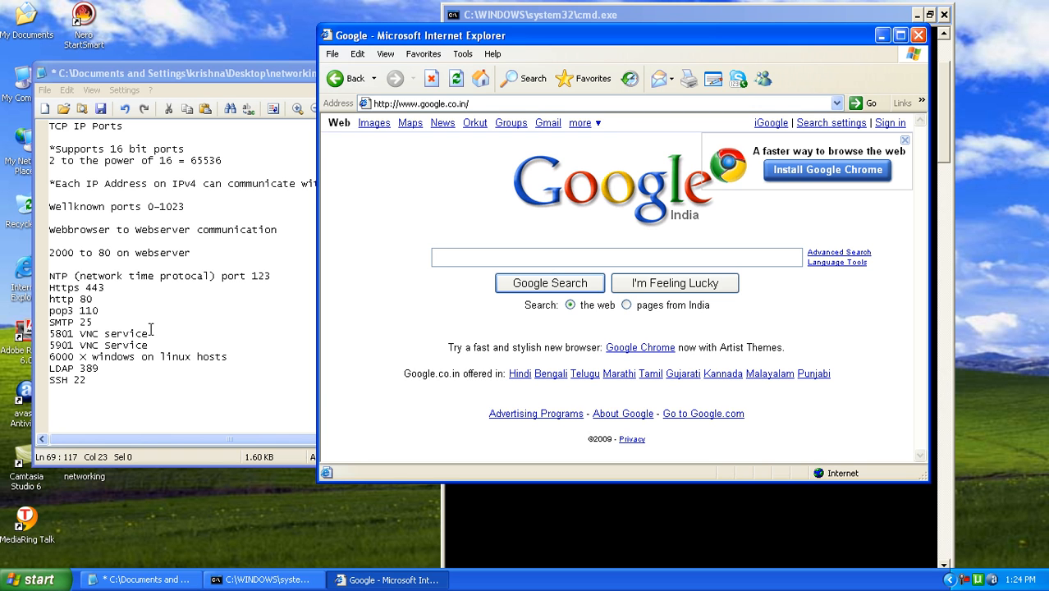
click(615, 257)
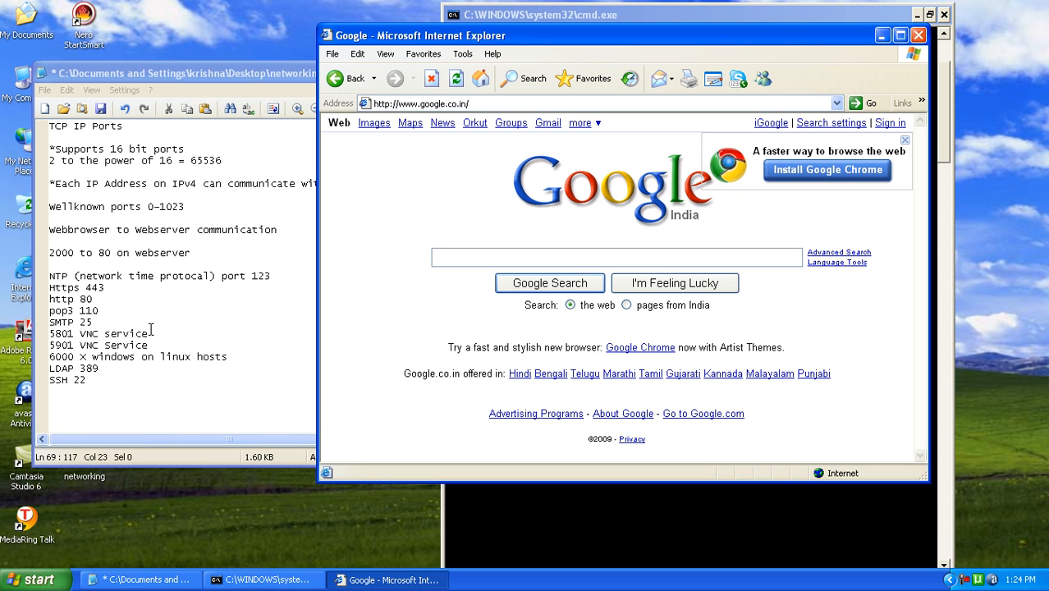
click(616, 256)
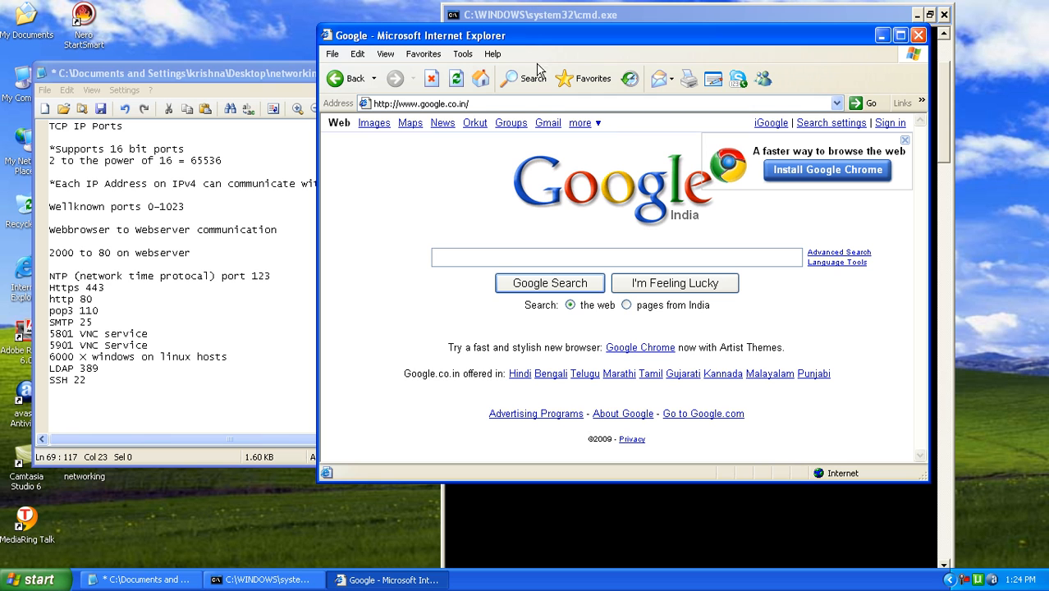
mouse_move(538, 40)
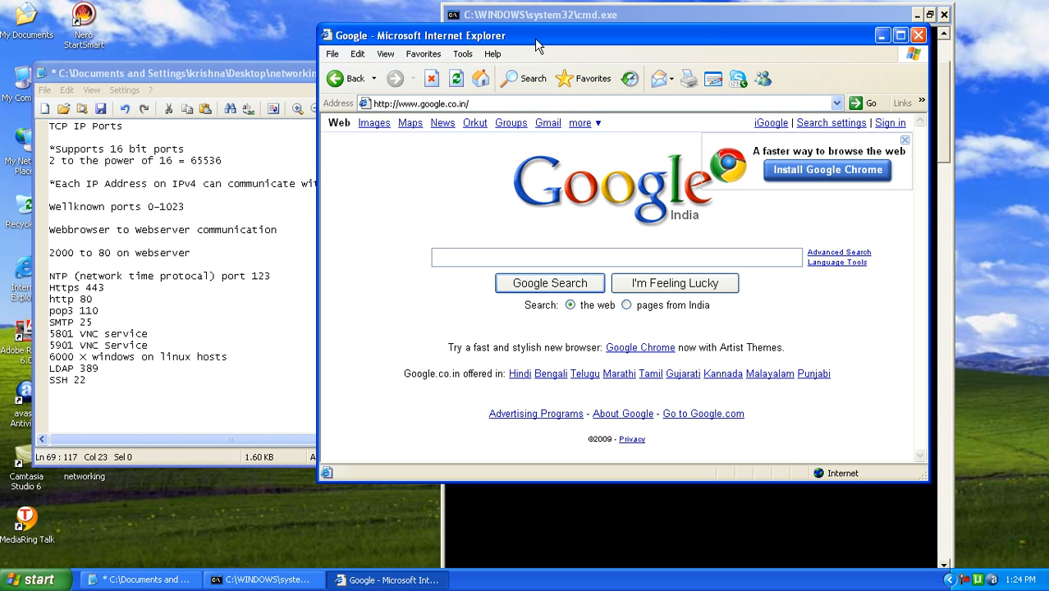